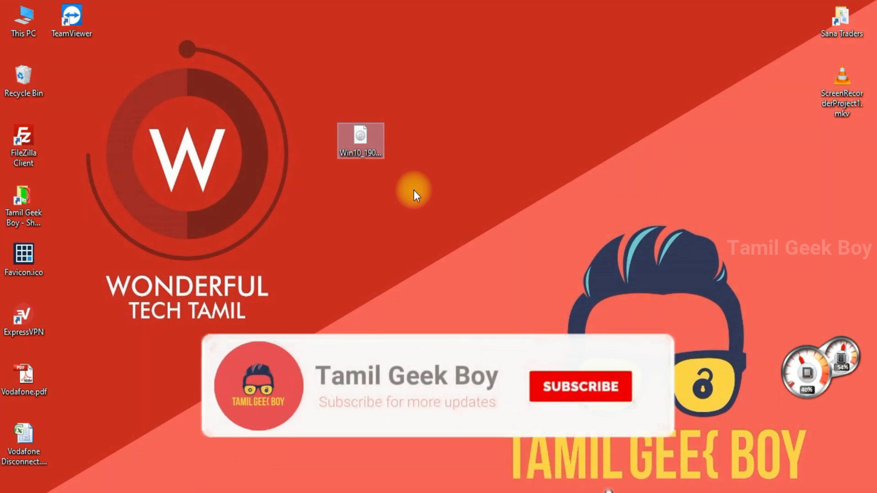
- Format USB Drive (R:) as NTFS, accepting the data-erase warning and the completion notice
{"action": "left_click", "coordinate": [579, 386]}
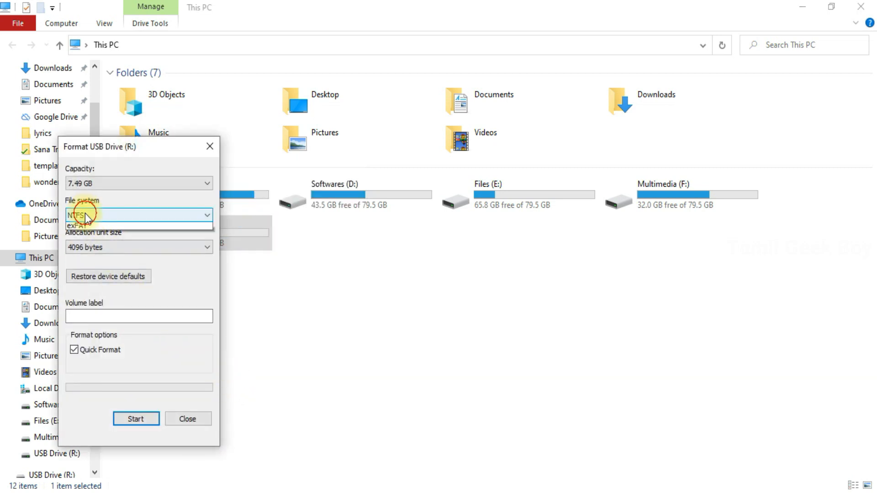
{"action": "left_click", "coordinate": [138, 215]}
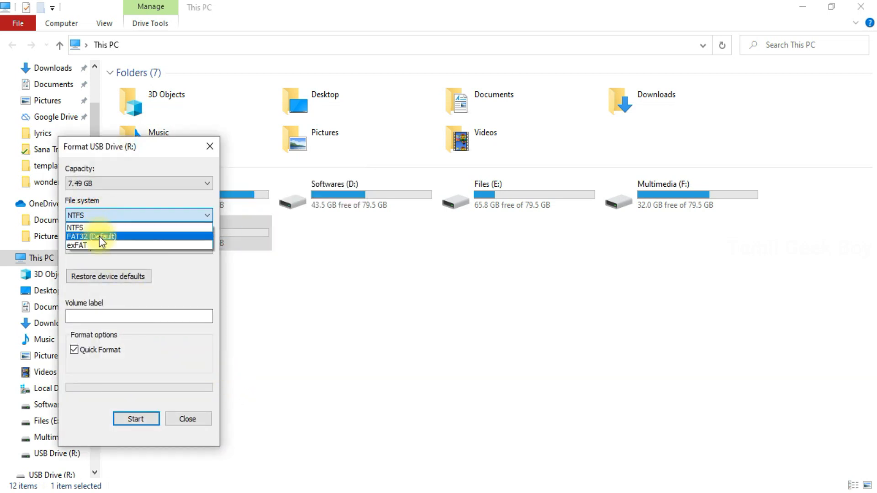
{"action": "left_click", "coordinate": [75, 227]}
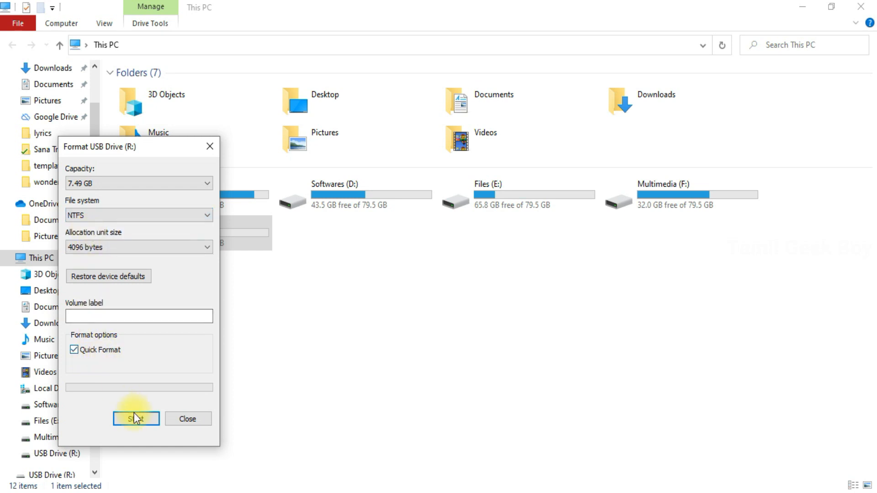
{"action": "left_click", "coordinate": [136, 418]}
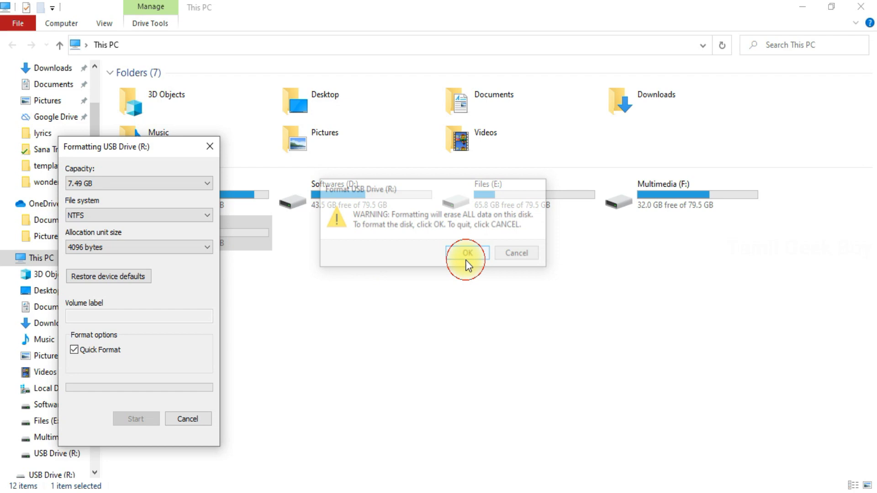
{"action": "left_click", "coordinate": [466, 252]}
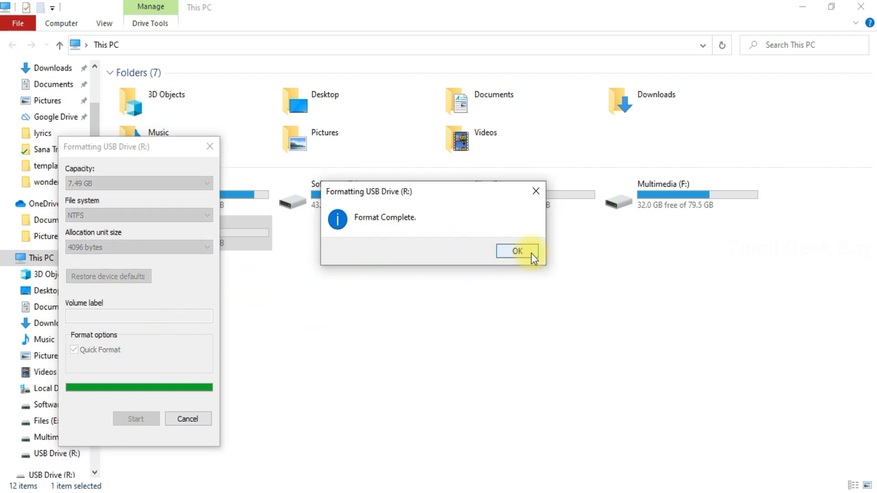
{"action": "left_click", "coordinate": [515, 251]}
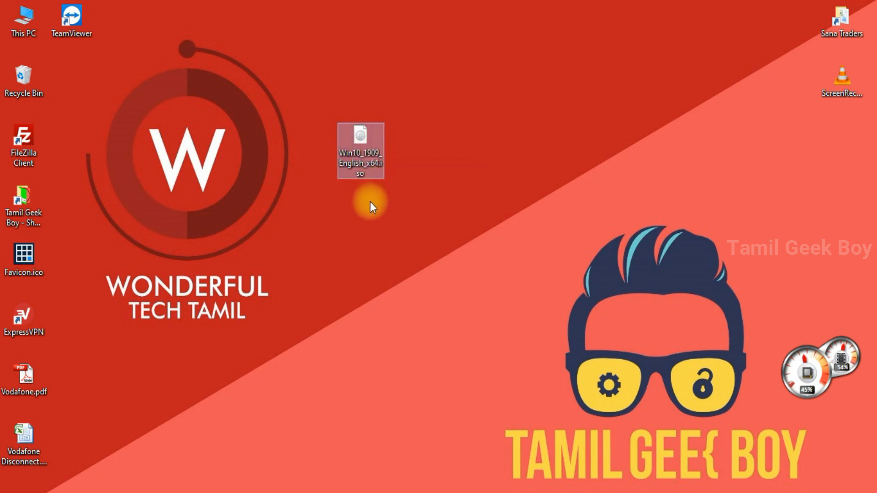
{"action": "mouse_move", "coordinate": [362, 138]}
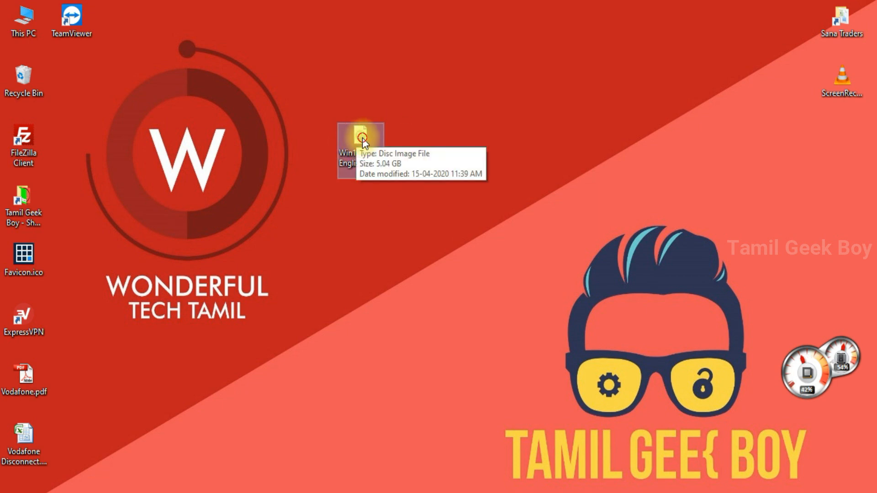
- Open Win10_1909_English_x64.iso with Windows Explorer to mount it as DVD Drive (G:)
{"action": "double_click", "coordinate": [362, 137]}
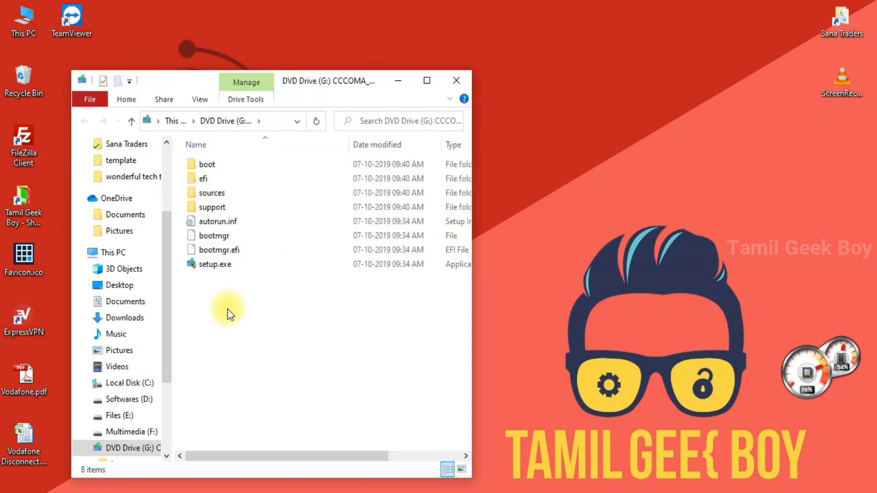
{"action": "key", "text": "ctrl+a"}
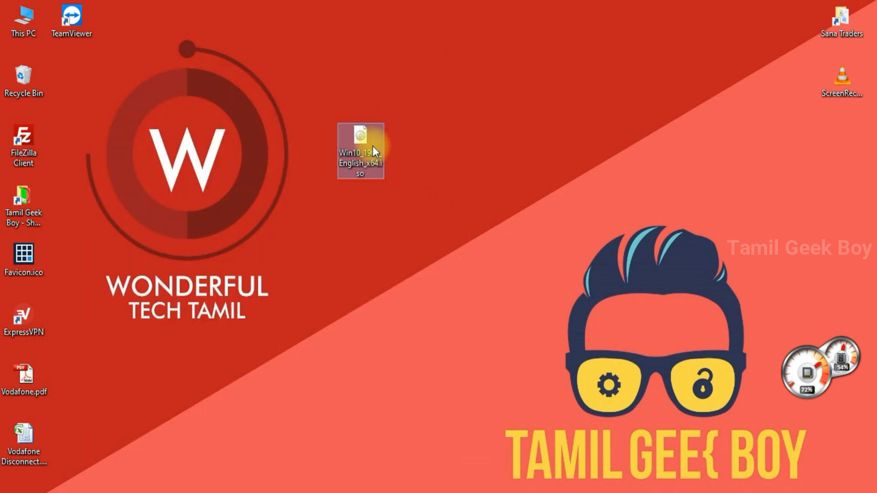
{"action": "right_click", "coordinate": [360, 151]}
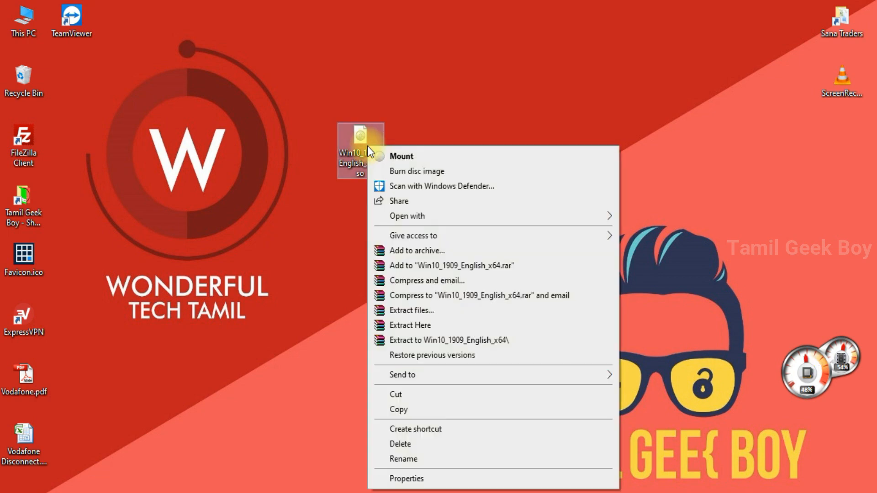
{"action": "left_click", "coordinate": [406, 216]}
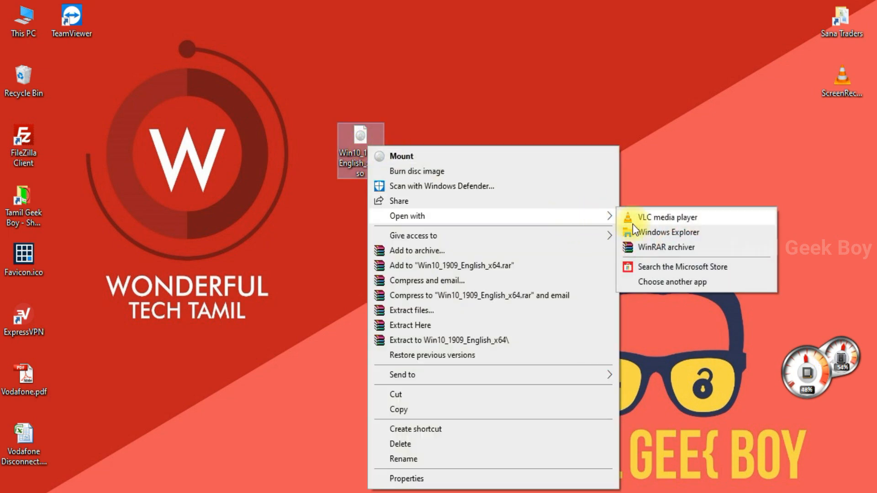
{"action": "left_click", "coordinate": [665, 247]}
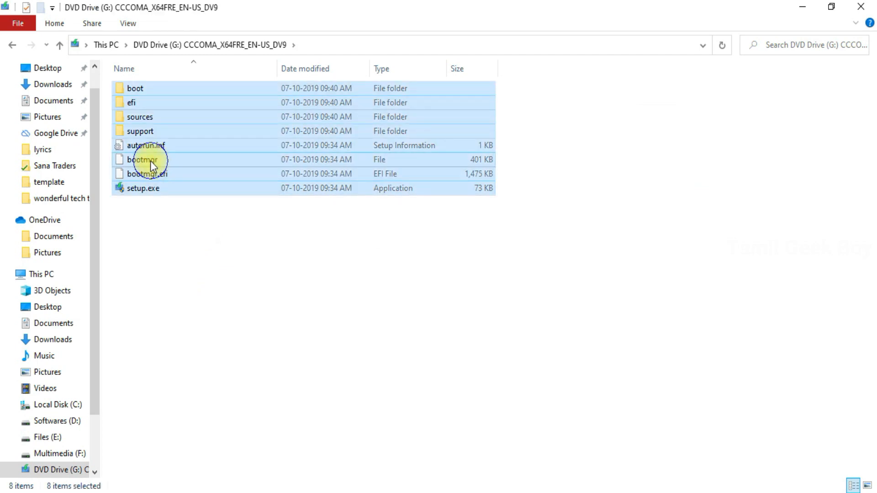
- Open USB Drive (R:) from the navigation pane as the destination for the copied files
{"action": "scroll", "scroll_direction": "down", "scroll_amount": 3}
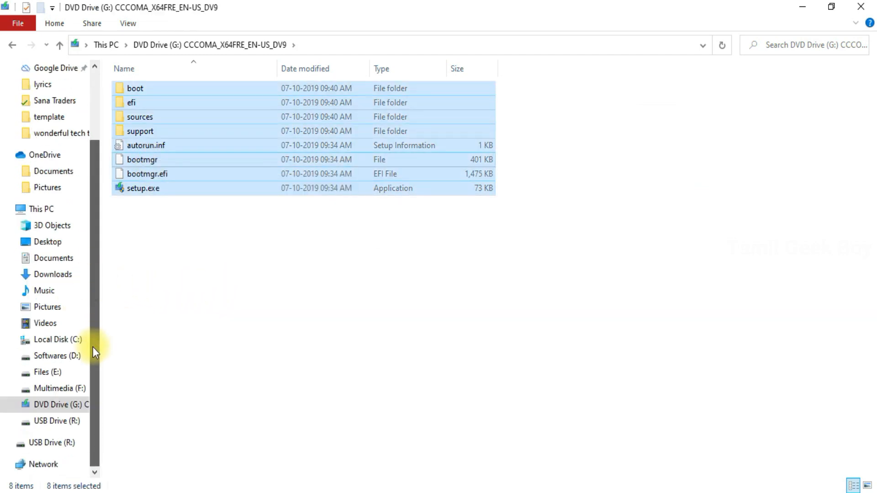
{"action": "left_click", "coordinate": [39, 208]}
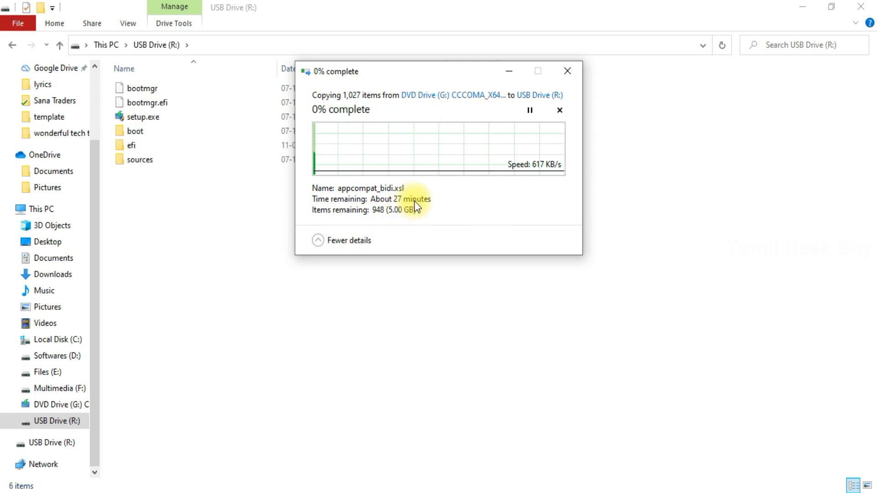
{"action": "mouse_move", "coordinate": [452, 211]}
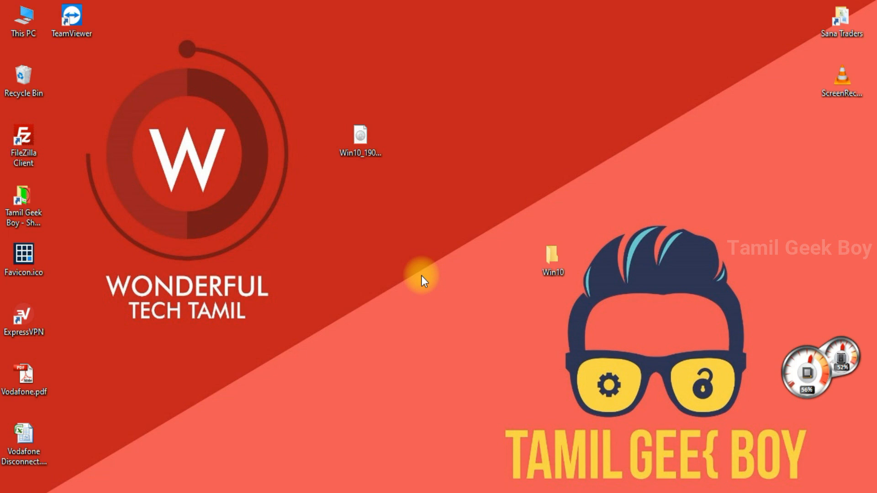
{"action": "mouse_move", "coordinate": [134, 152]}
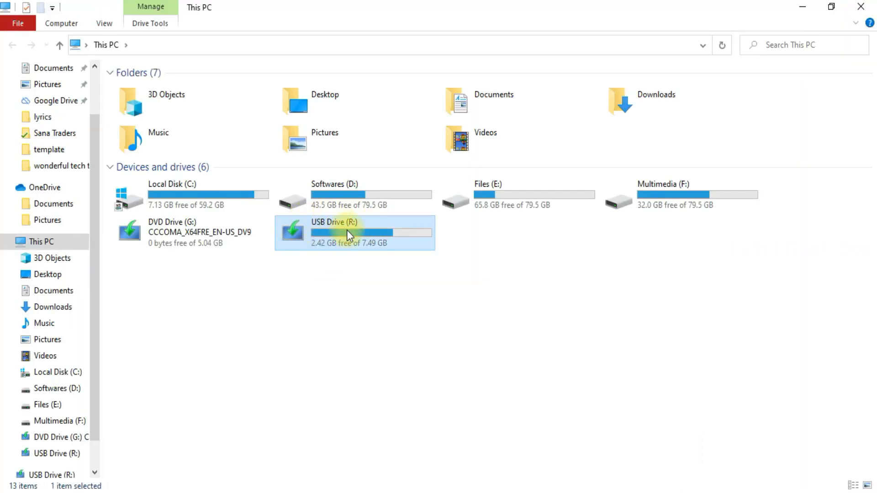
{"action": "mouse_move", "coordinate": [292, 269]}
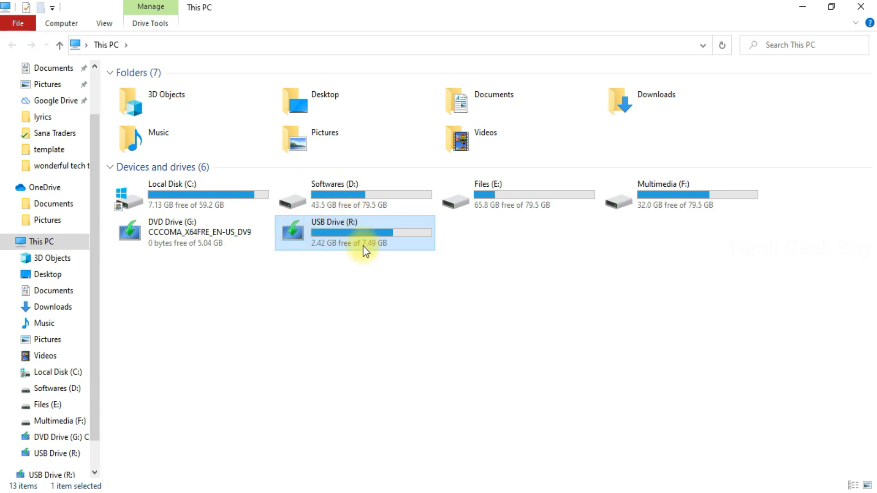
- Open USB Drive (R:) from This PC to check the copied files, with 2.42 GB free
{"action": "double_click", "coordinate": [356, 232]}
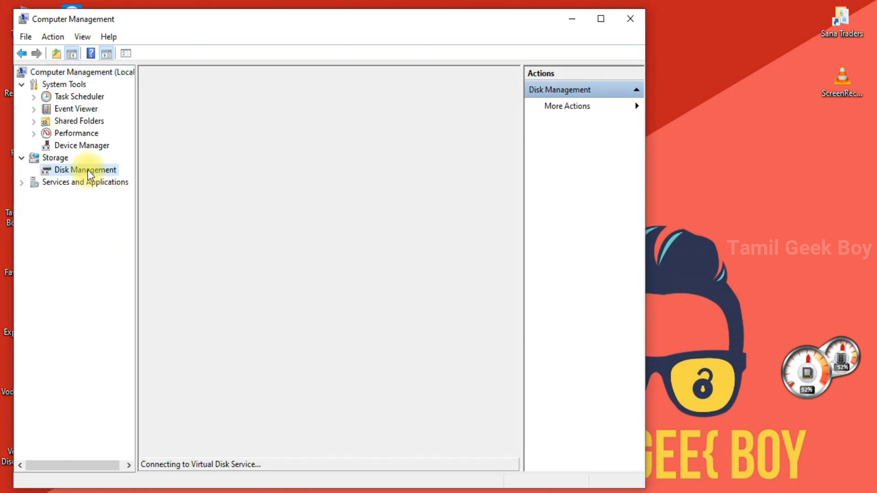
- Check the R: partition's actions in Disk Management, confirming it is Active, then dismiss the menu
{"action": "left_click", "coordinate": [87, 169]}
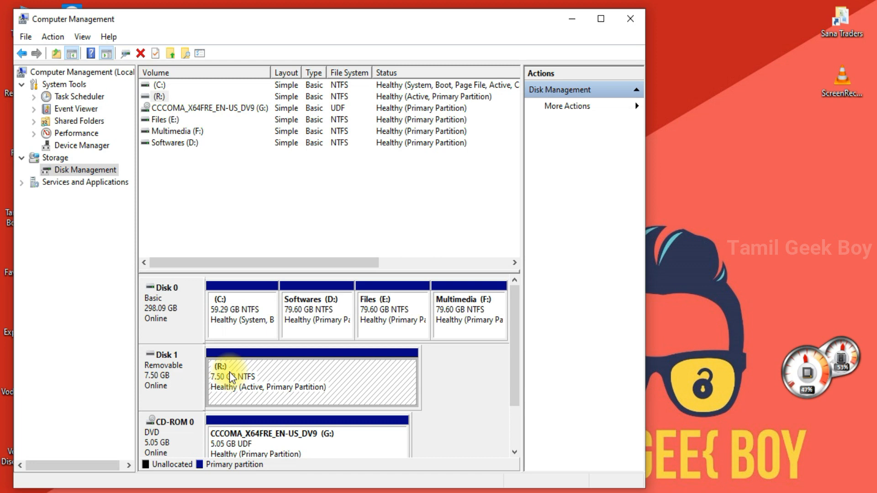
{"action": "right_click", "coordinate": [231, 377]}
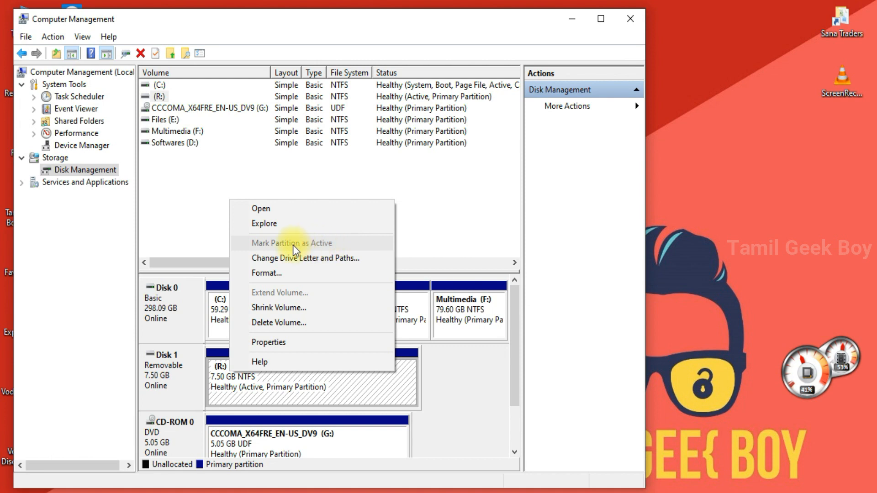
{"action": "mouse_move", "coordinate": [326, 249]}
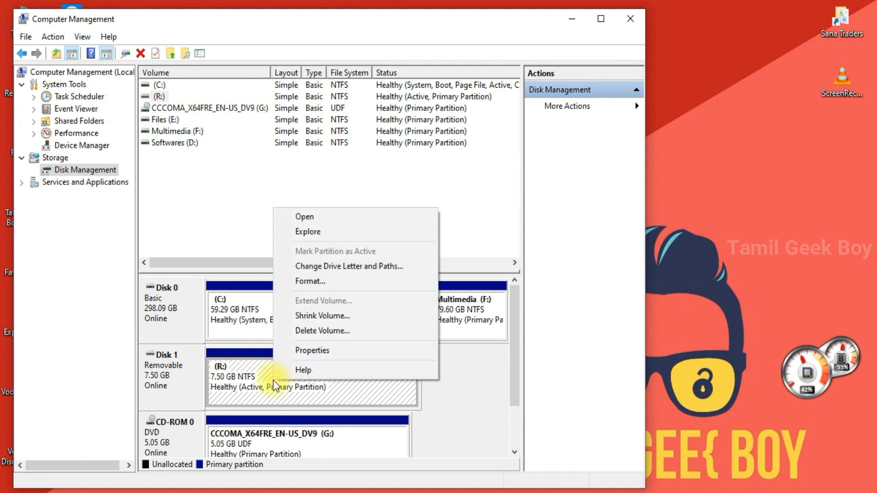
{"action": "mouse_move", "coordinate": [327, 291]}
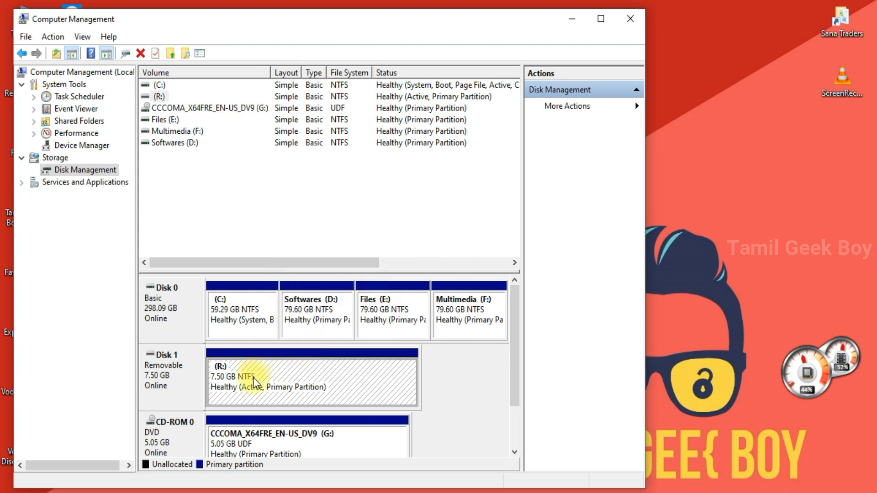
{"action": "left_click", "coordinate": [630, 19]}
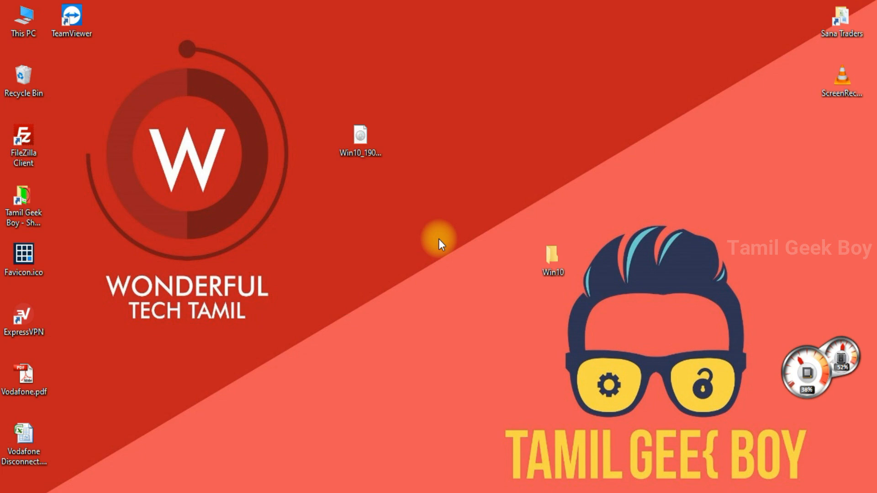
{"action": "mouse_move", "coordinate": [352, 263]}
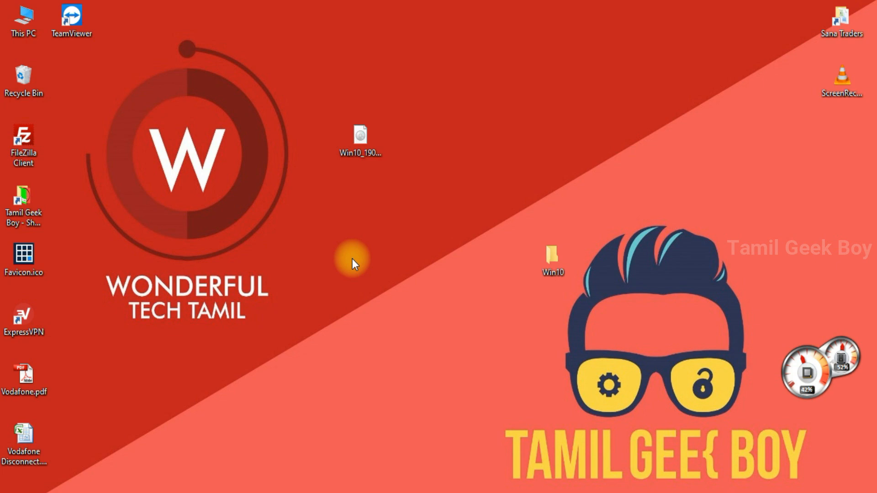